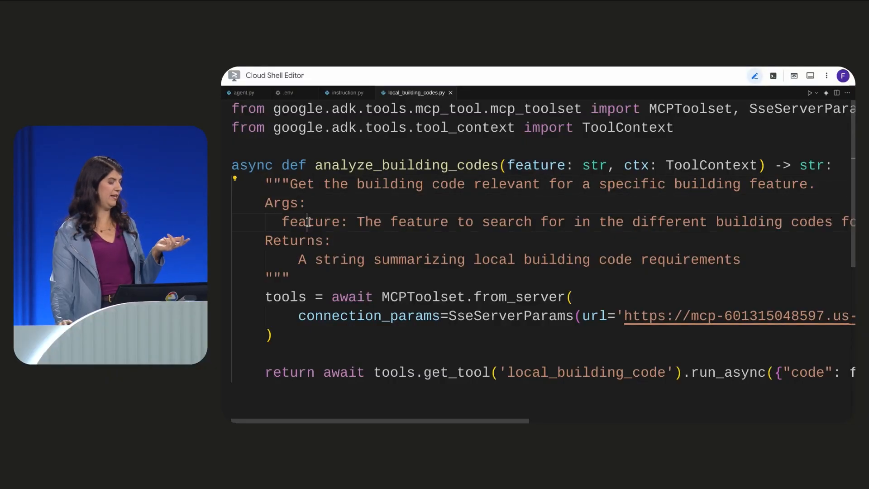
Review agent.py, checking uses of the feature parameter and what from_server does
double_click(311, 223)
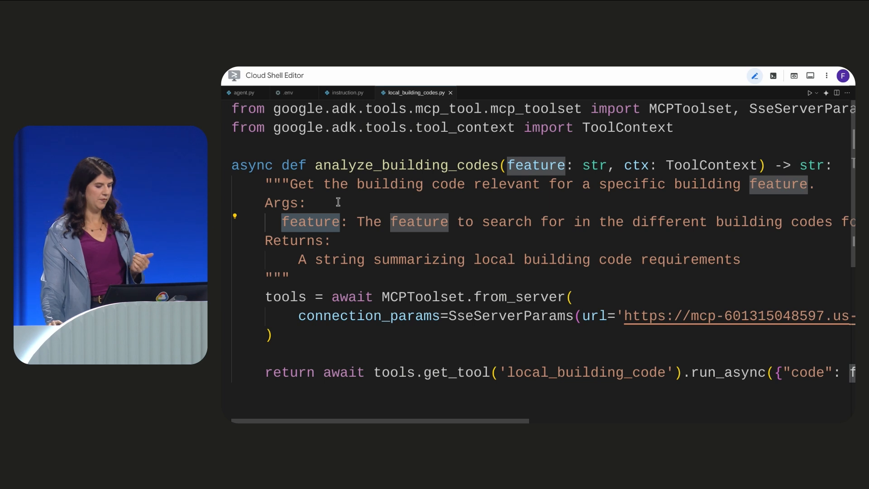
double_click(419, 260)
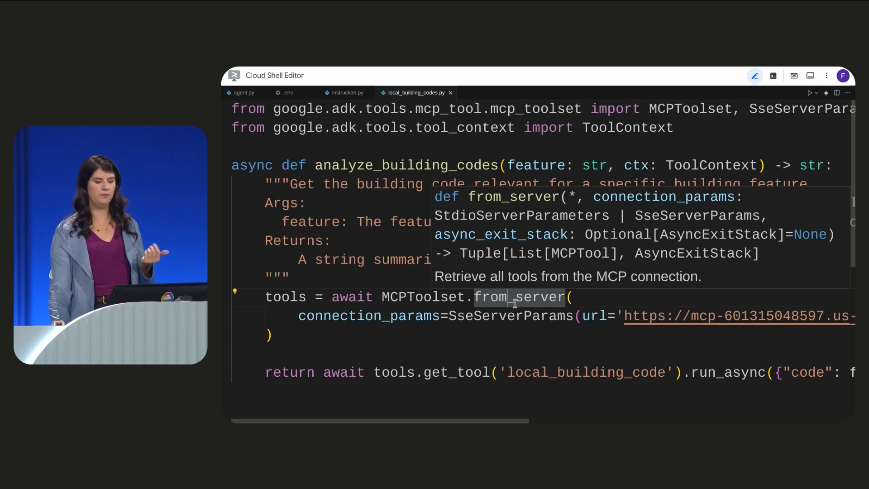
left_click(512, 335)
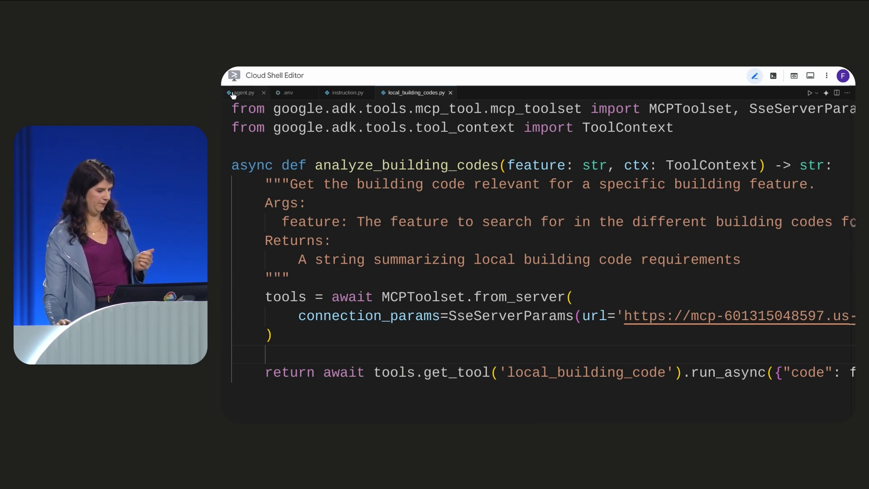
left_click(244, 92)
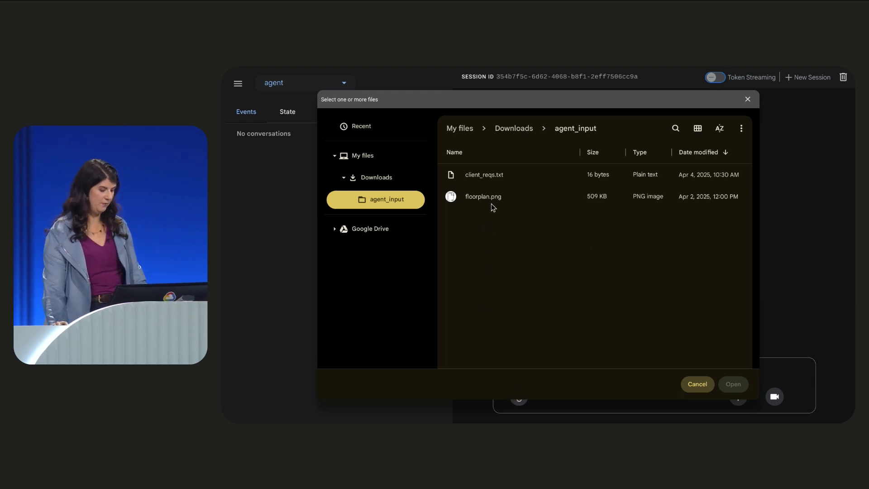
Attach client_reqs.txt and floorplan.png, request a proposal, and view the generated REMODEL PROPOSAL PDF
left_click(483, 175)
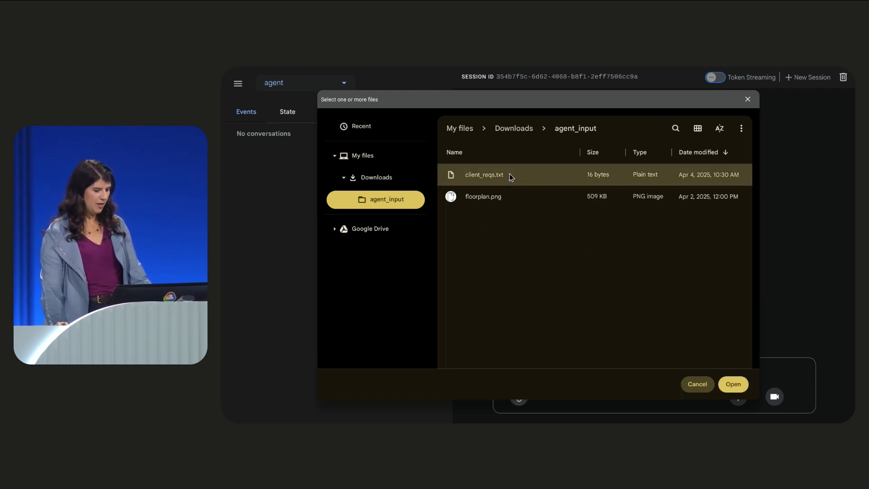
left_click(484, 197)
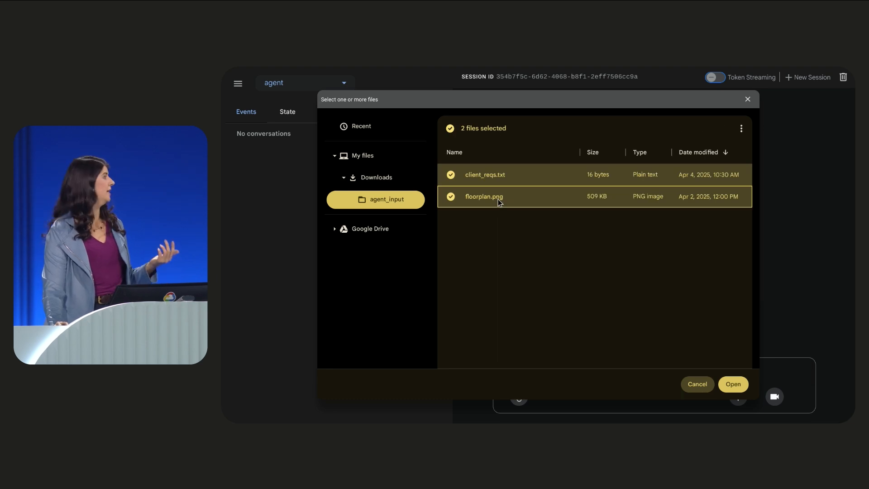
left_click(732, 384)
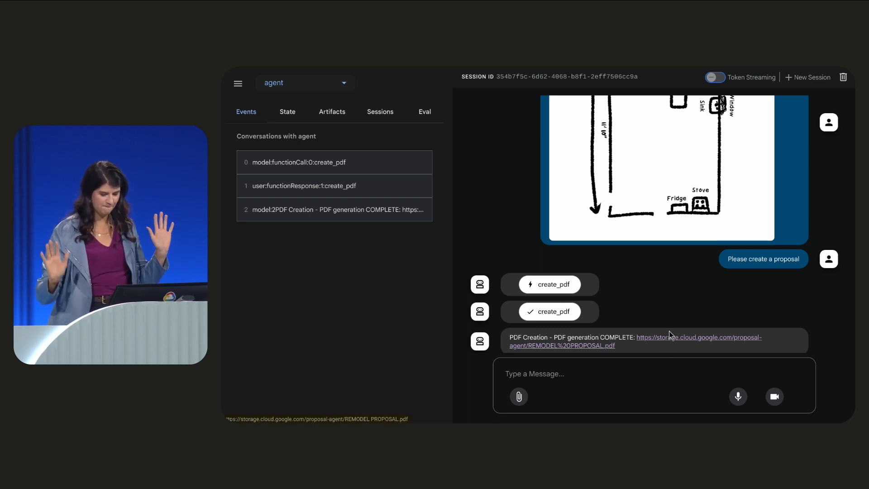
left_click(698, 337)
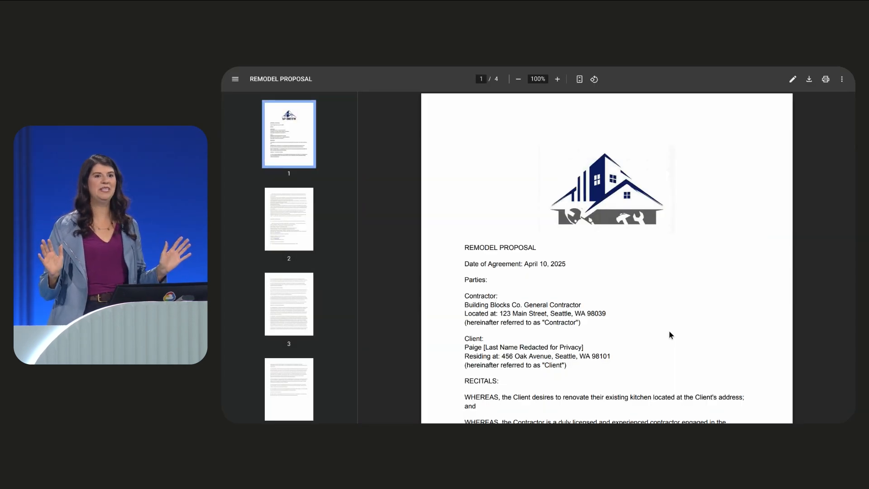